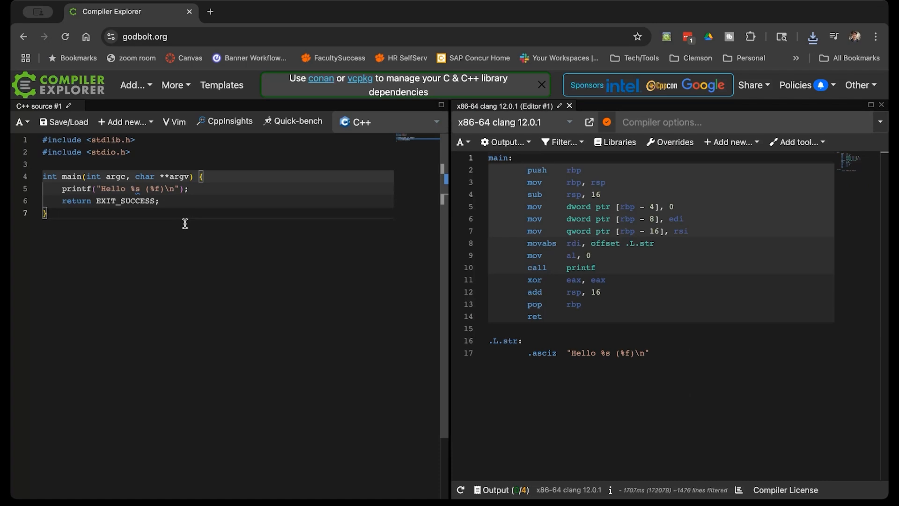
Review the x86-64 clang 12.0.1 assembly and bring up the compiler selector list.
left_click(114, 188)
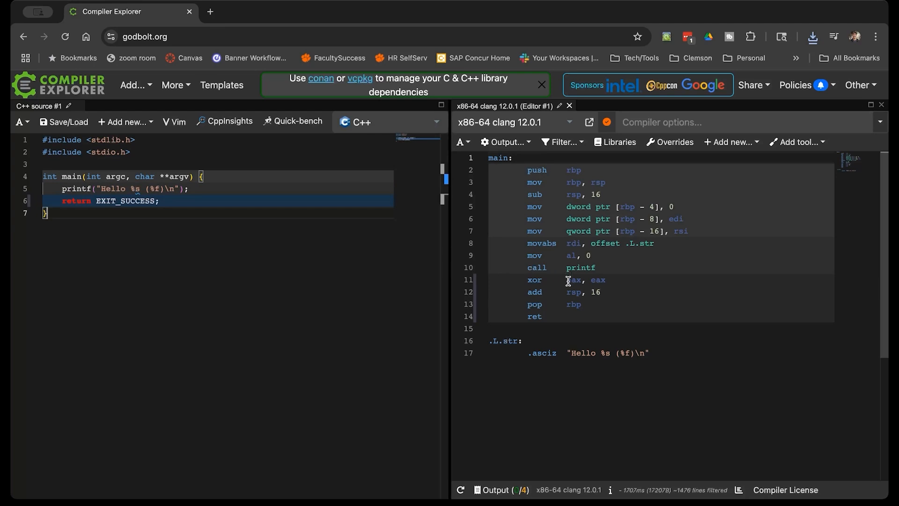
mouse_move(598, 394)
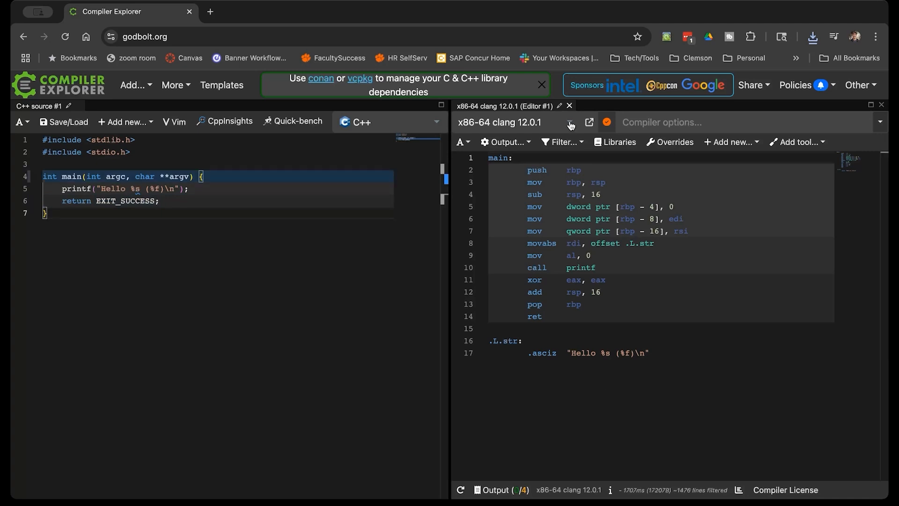
mouse_move(563, 225)
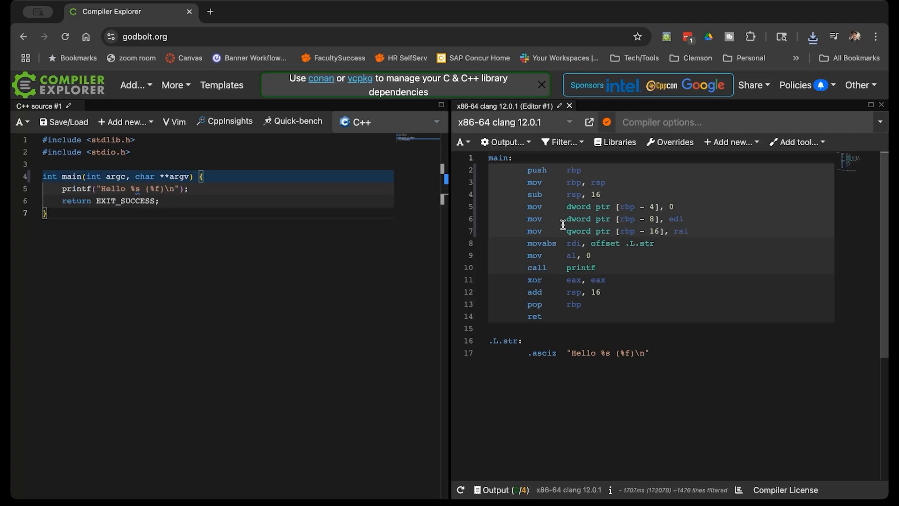
mouse_move(571, 125)
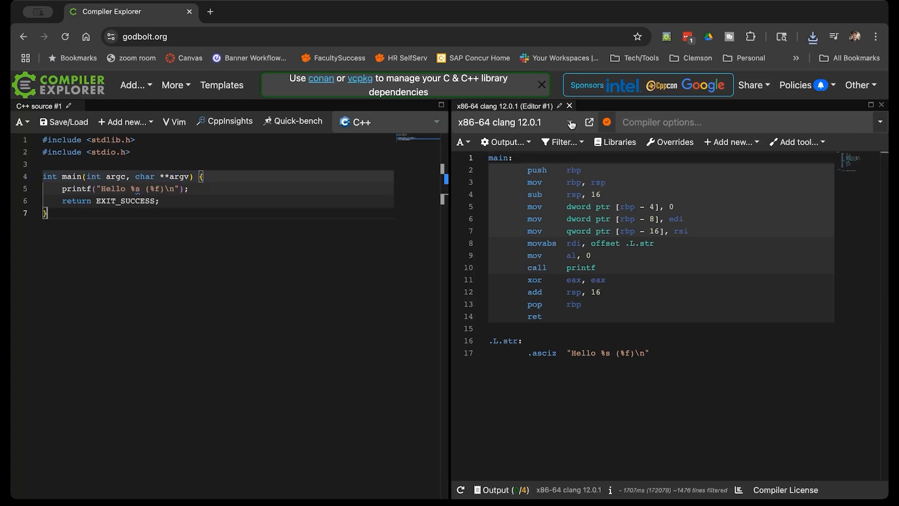
mouse_move(176, 217)
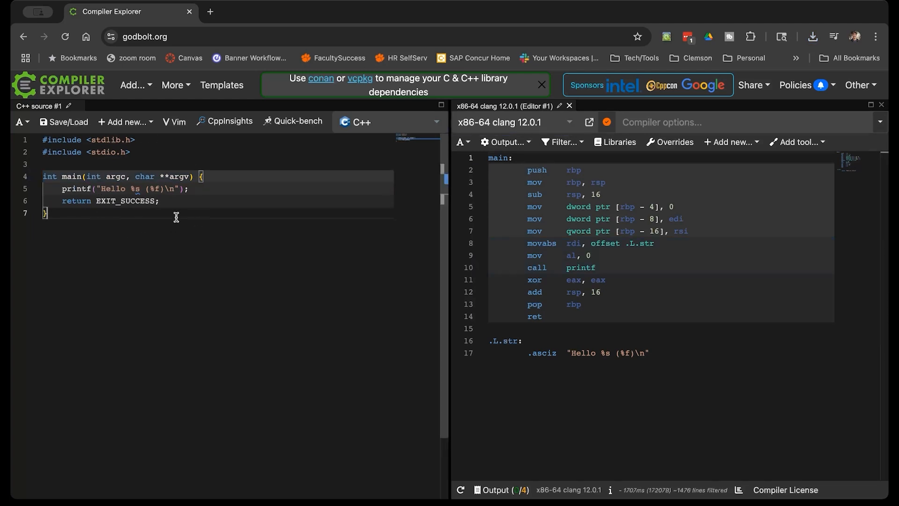
mouse_move(152, 242)
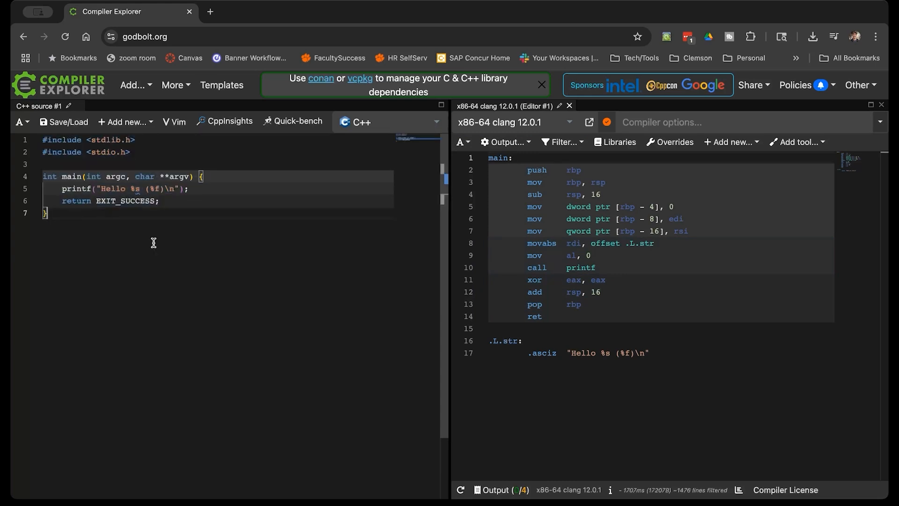
mouse_move(654, 356)
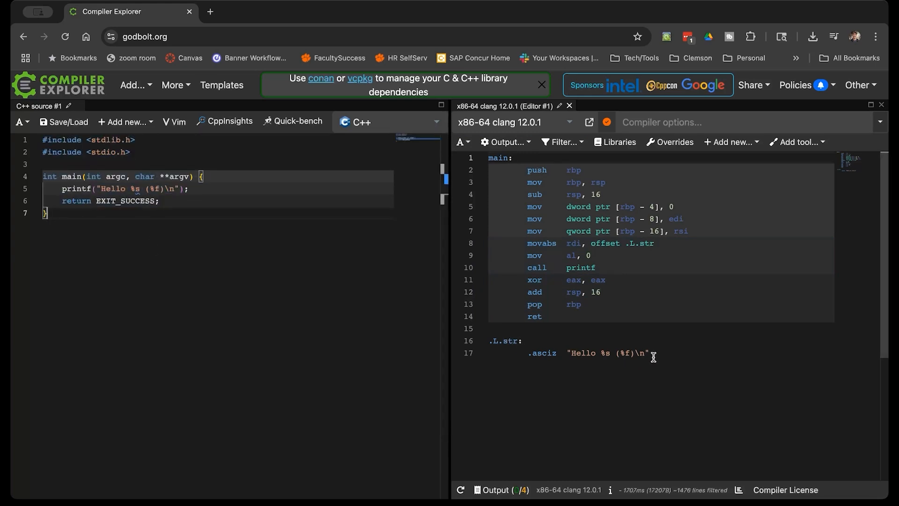
mouse_move(658, 351)
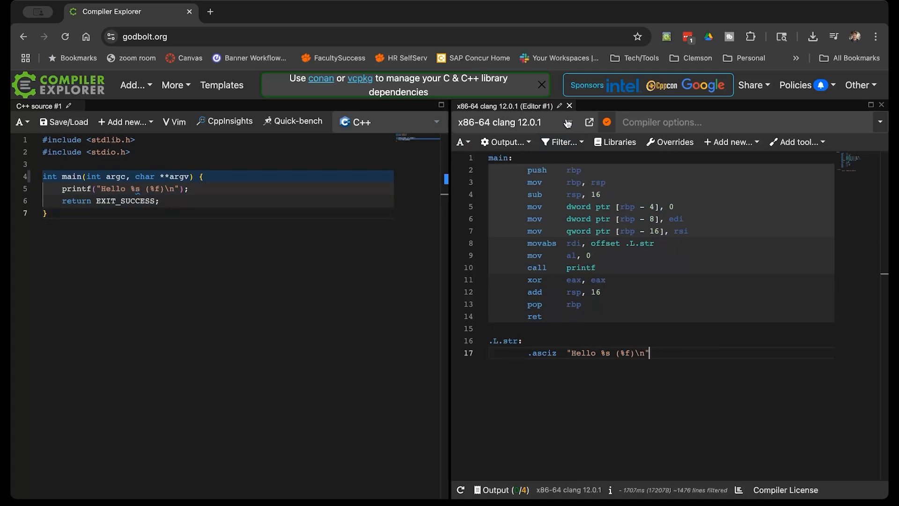
left_click(499, 122)
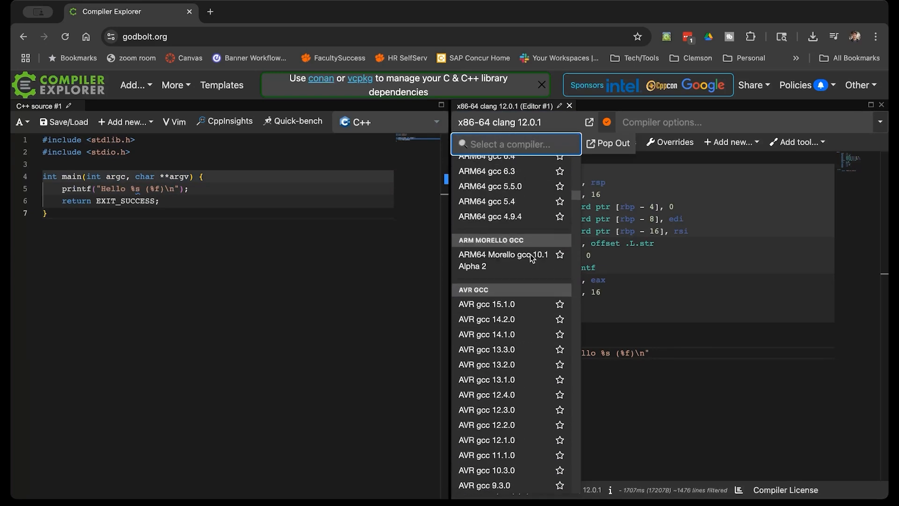
Compile the hello-world program with ARM GCC 13.2.0 and show its assembly.
scroll("up", 3)
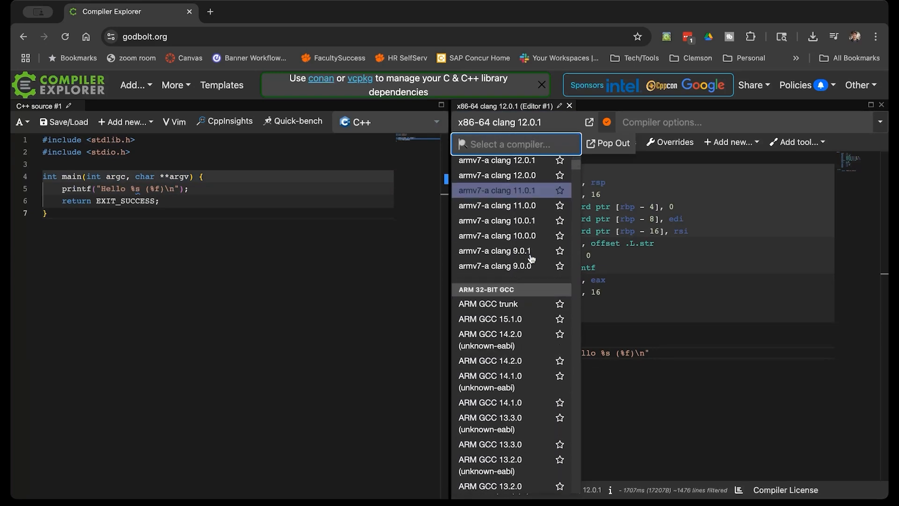
scroll("down", 3)
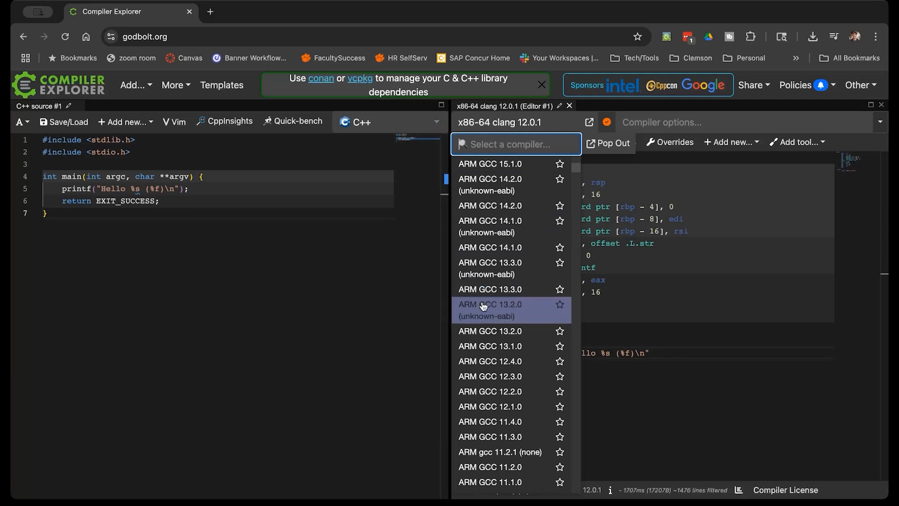
mouse_move(487, 377)
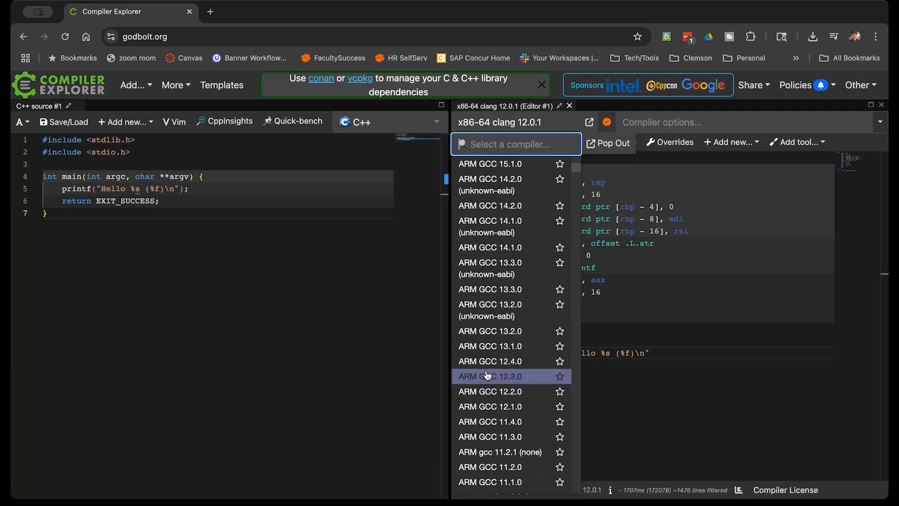
left_click(489, 331)
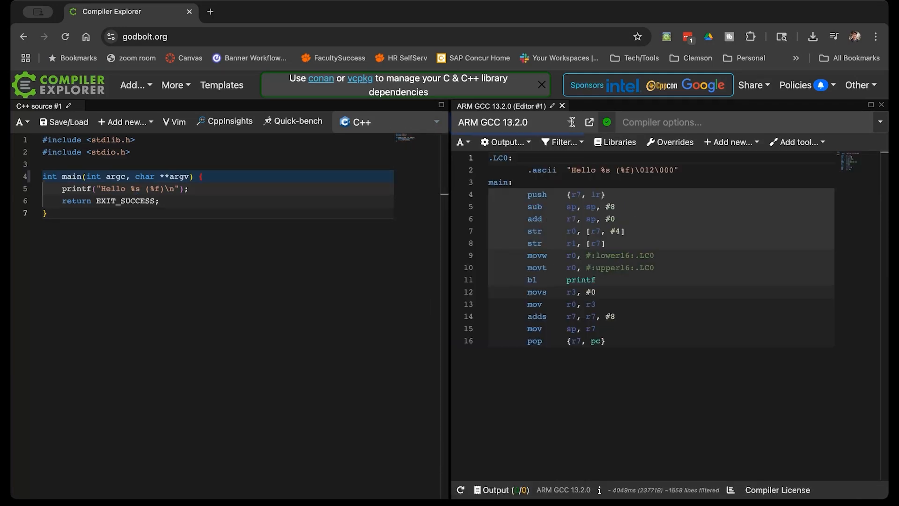
Browse the compiler list up and down looking for another target.
left_click(494, 122)
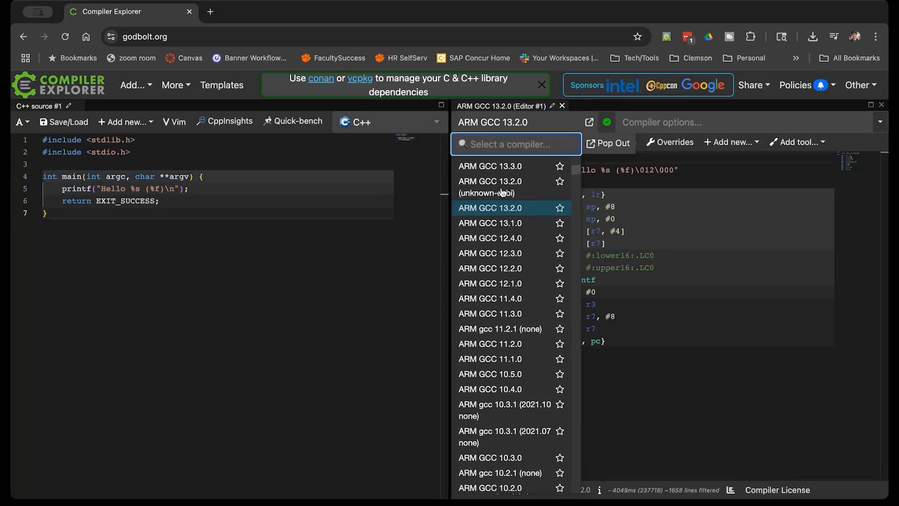
scroll("down", 3)
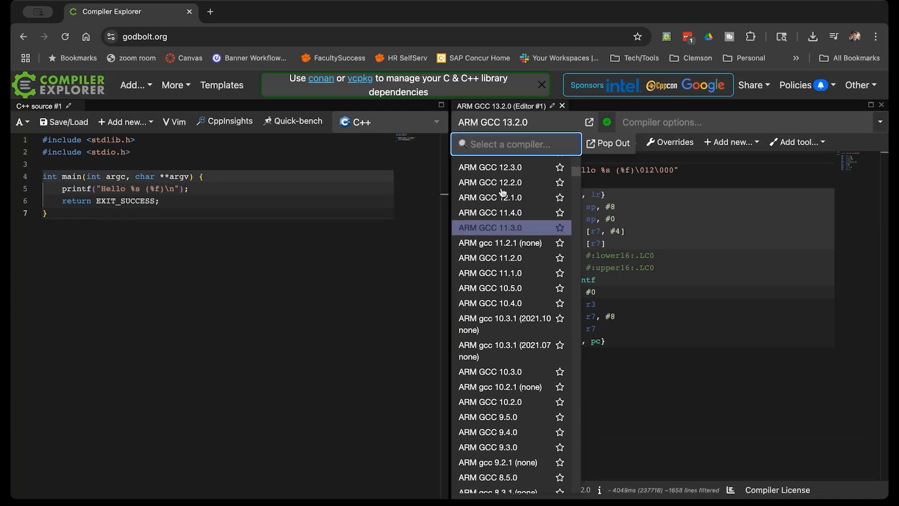
scroll("down", 3)
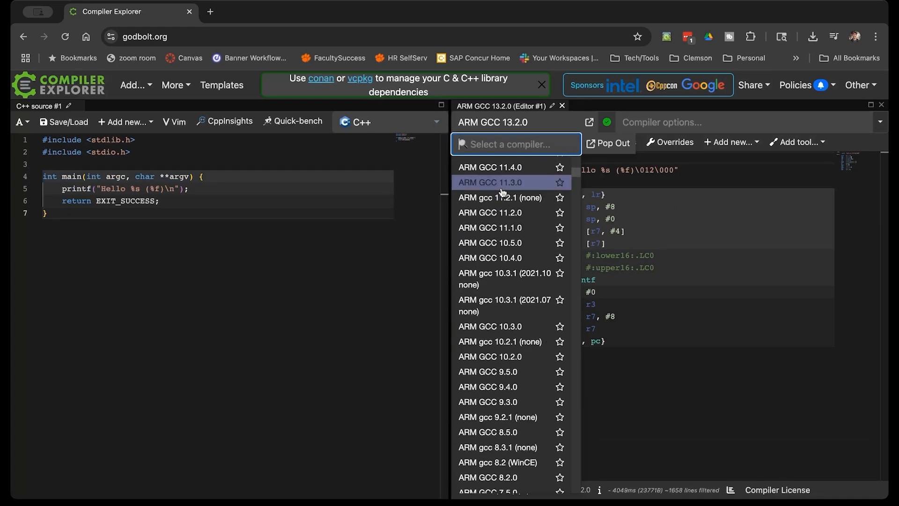
scroll("up", 3)
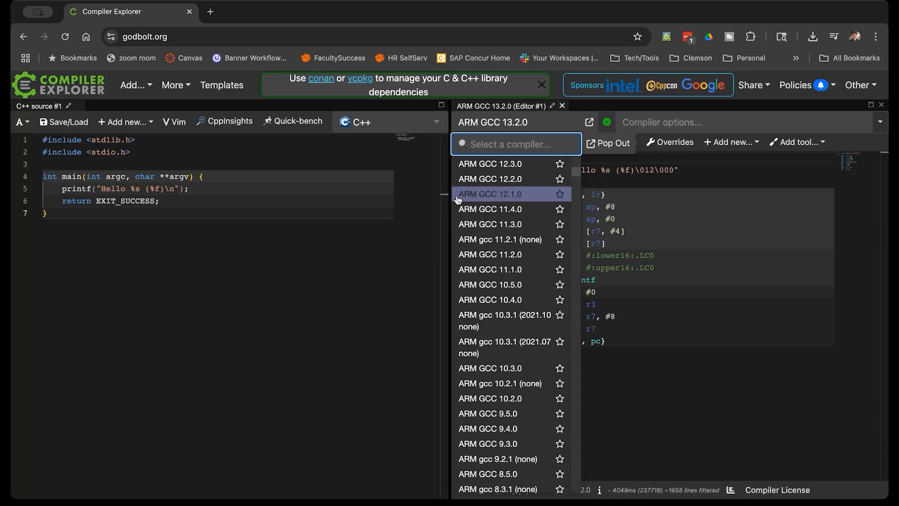
mouse_move(490, 224)
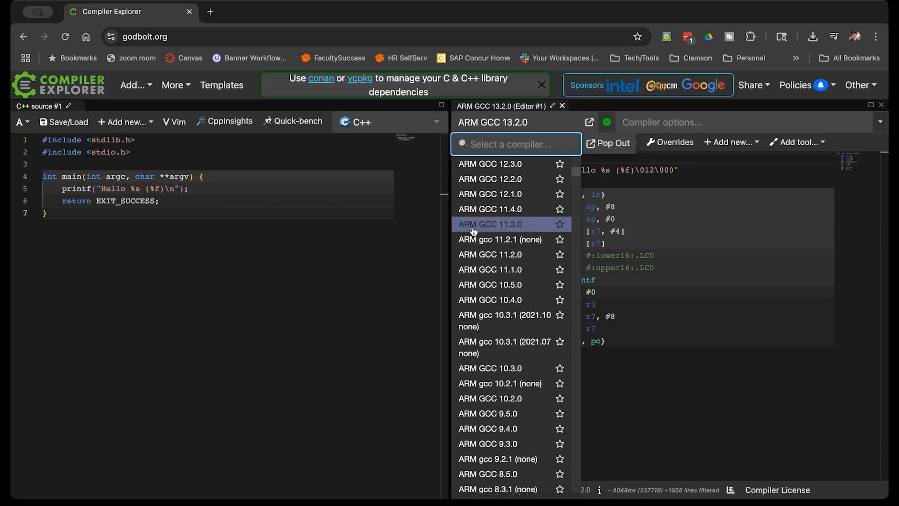
scroll("down", 3)
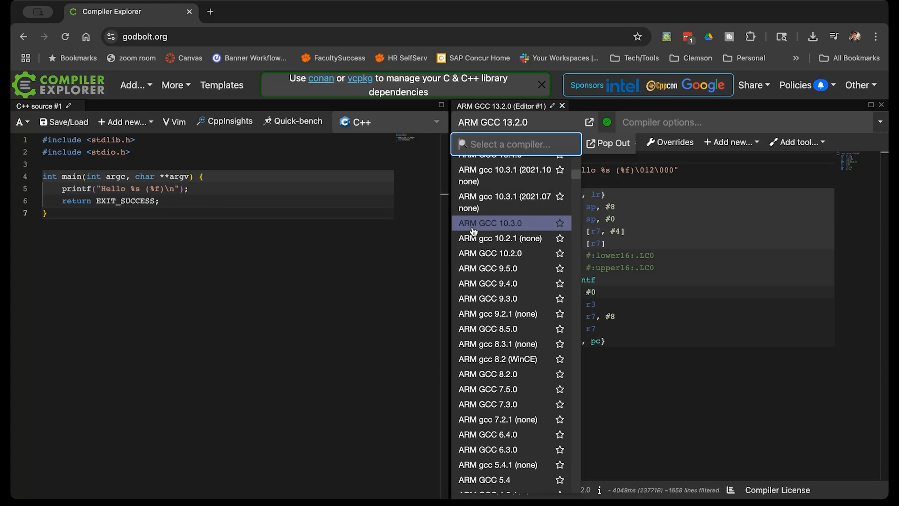
scroll("up", 3)
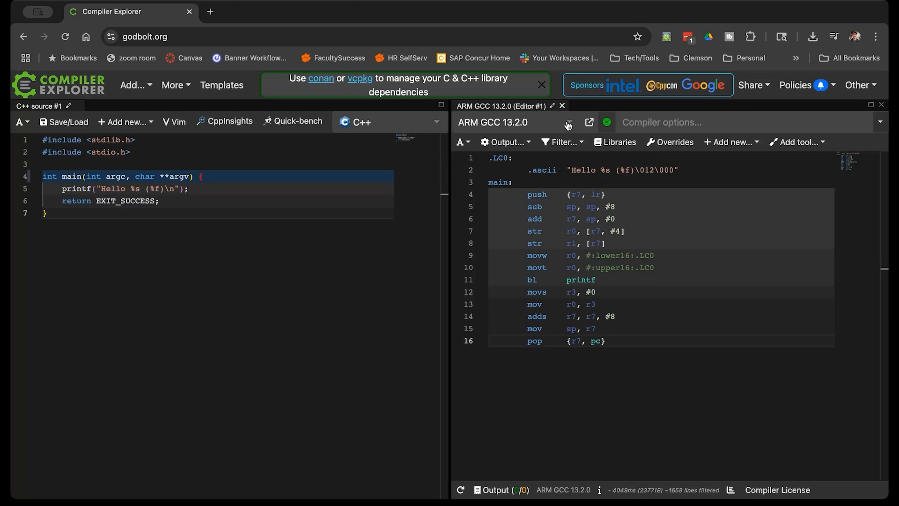
Select AVR gcc 13.2.0 from the compiler list to show AVR assembly.
left_click(494, 121)
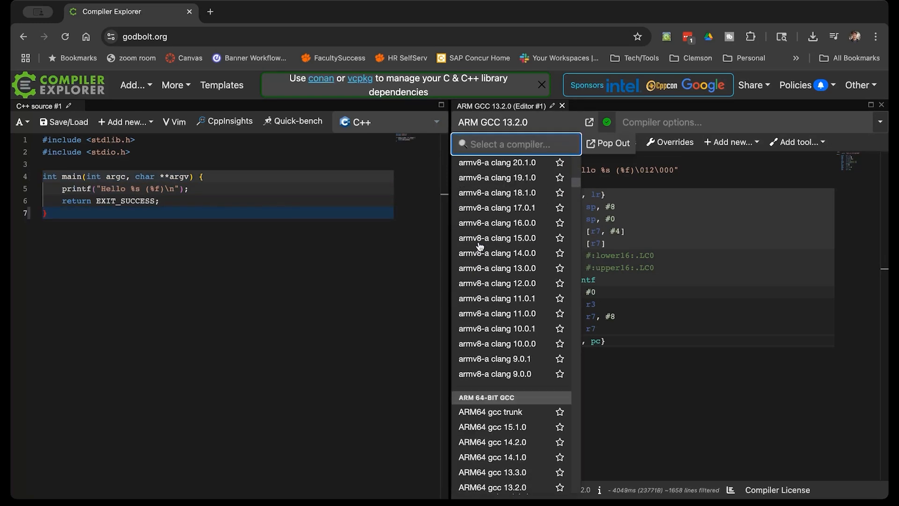
scroll("down", 3)
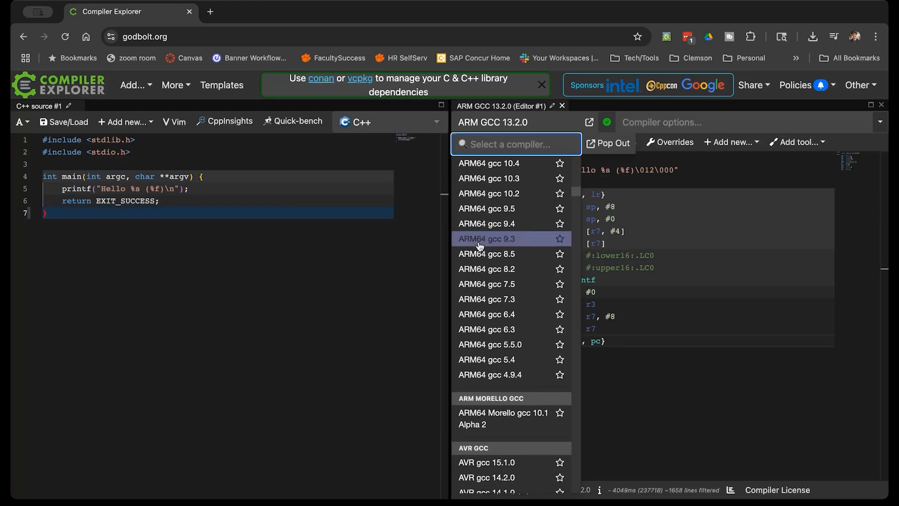
scroll("down", 3)
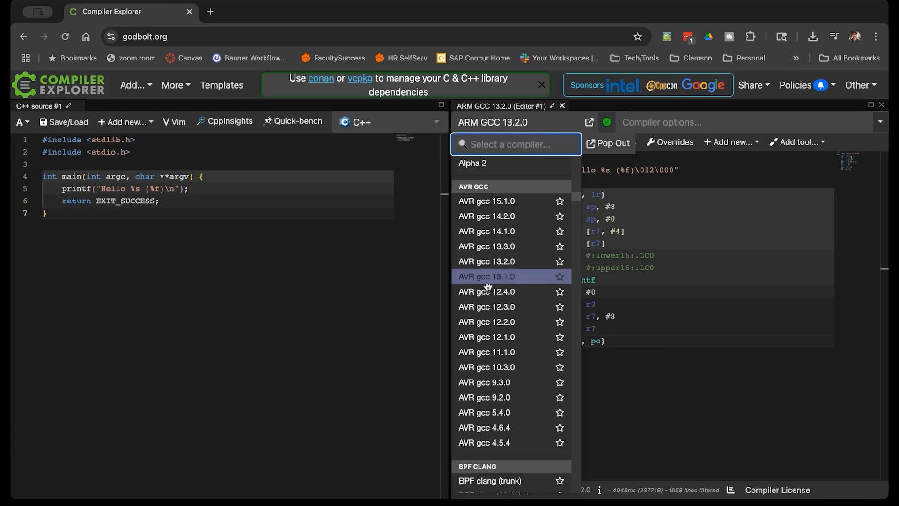
left_click(485, 262)
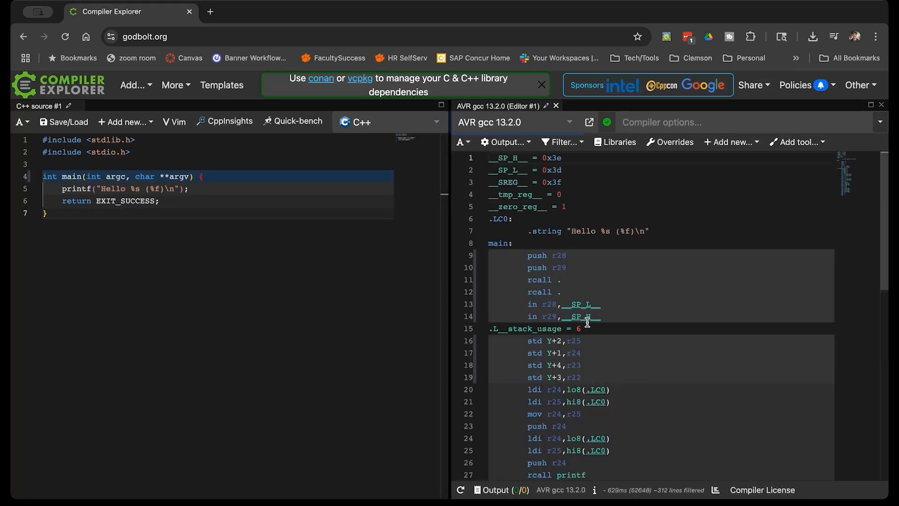
Scroll through the AVR gcc 13.2.0 assembly down to the printf call and return sequence.
scroll("down", 3)
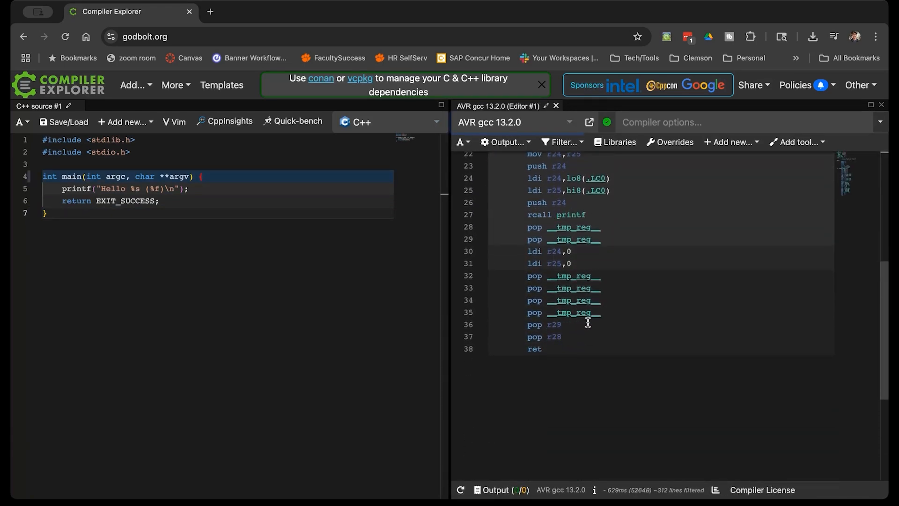
scroll("up", 3)
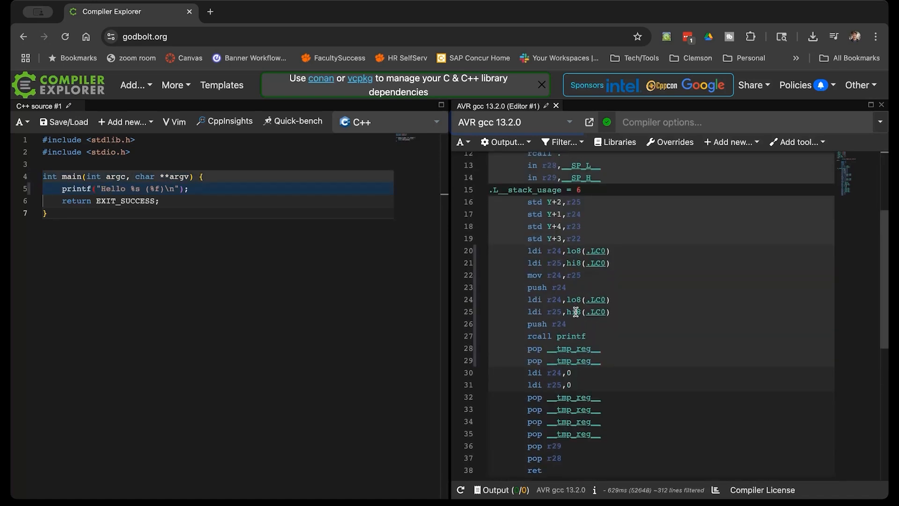
mouse_move(668, 319)
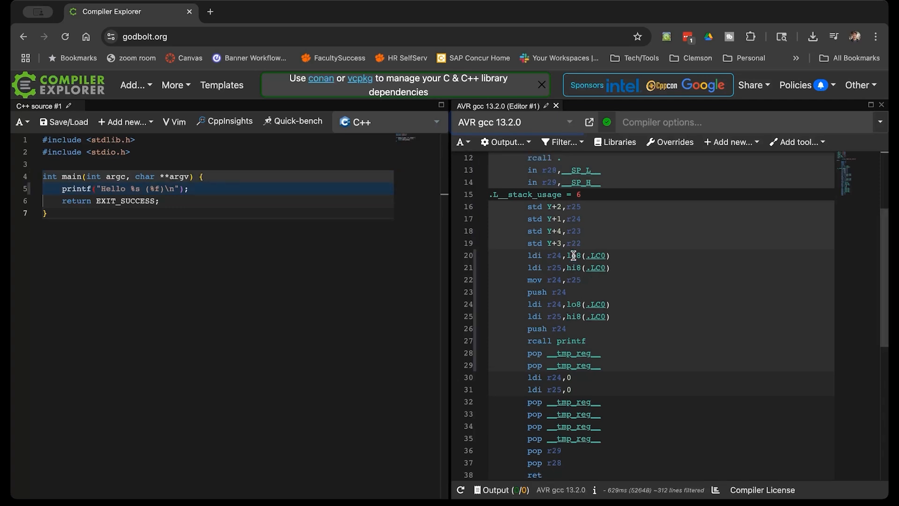
scroll("down", 3)
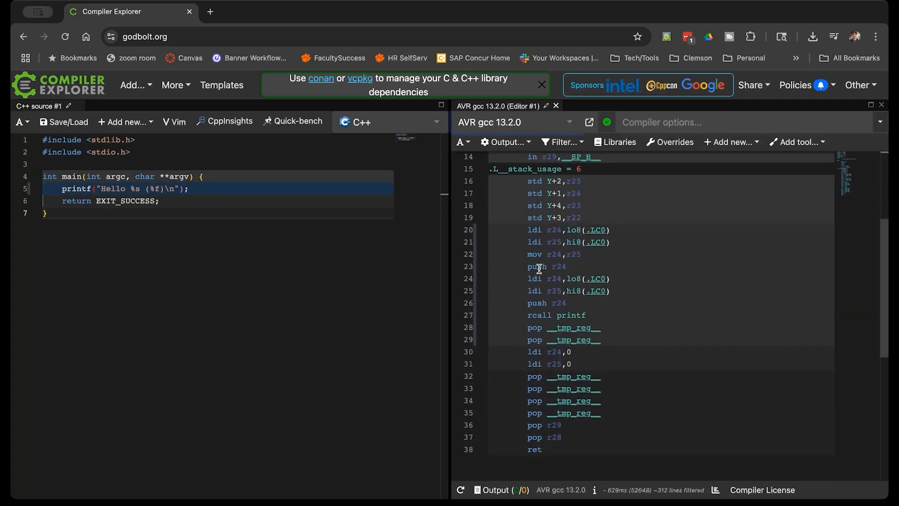
mouse_move(533, 375)
type("x86")
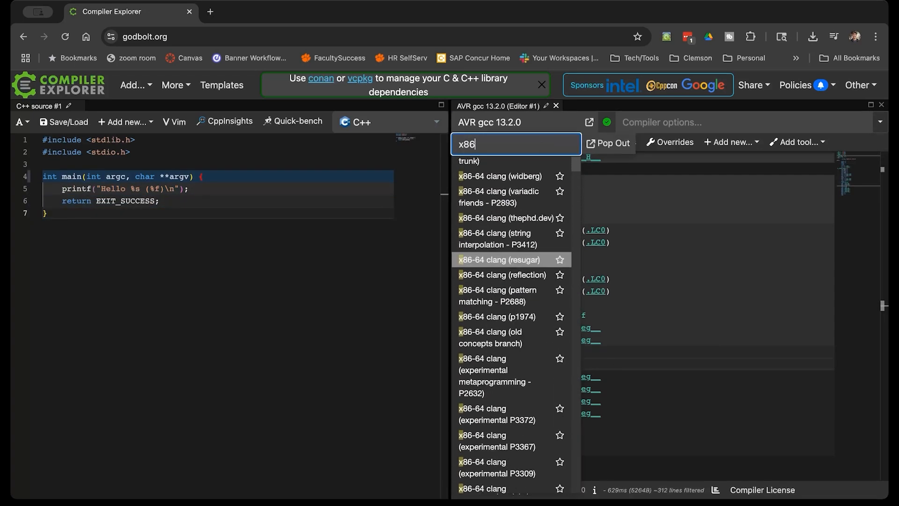
Select x86-64 gcc 13.2 from the filtered list and show its assembly from the top.
scroll("down", 3)
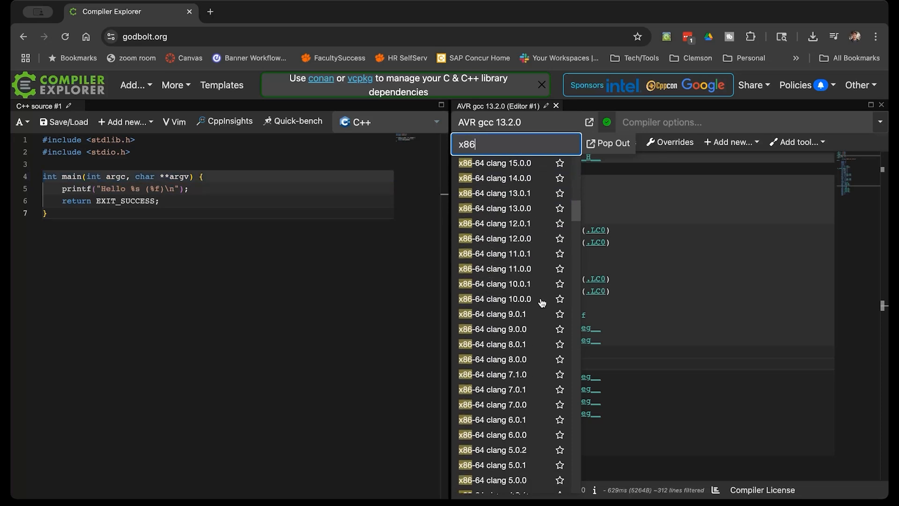
scroll("down", 3)
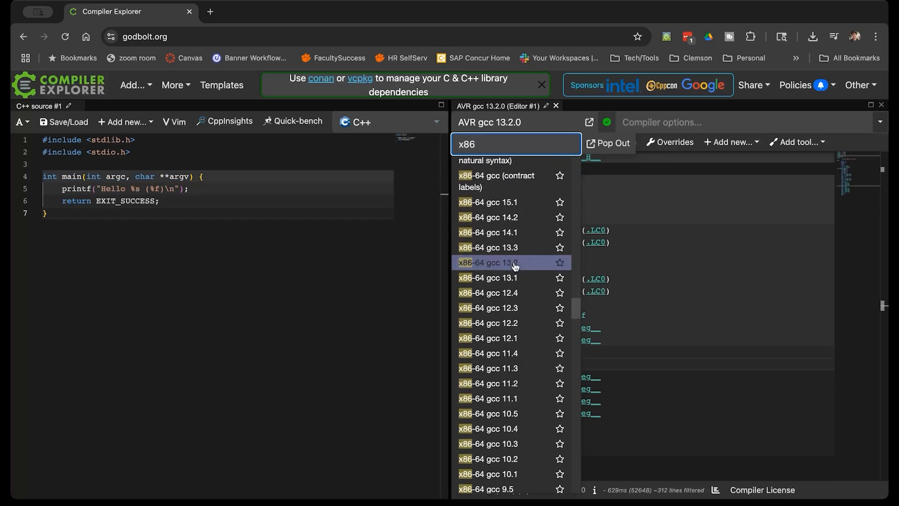
left_click(487, 262)
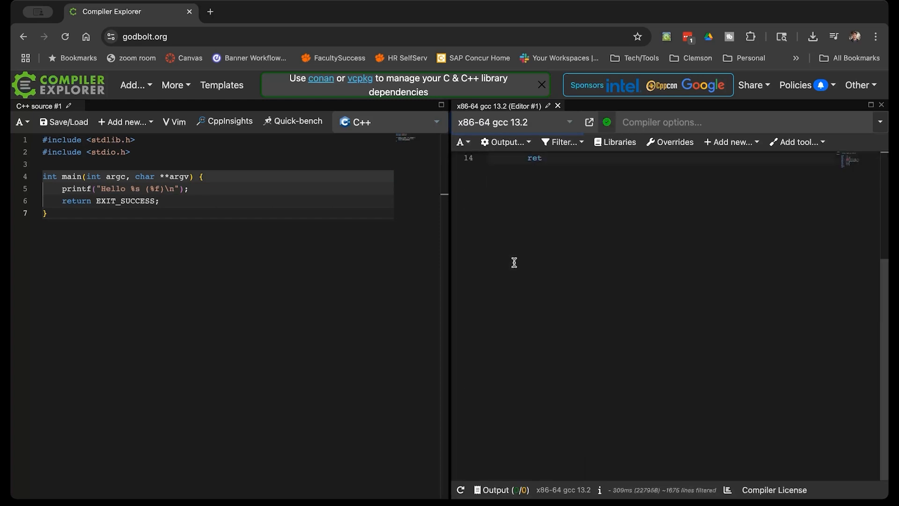
scroll("up", 3)
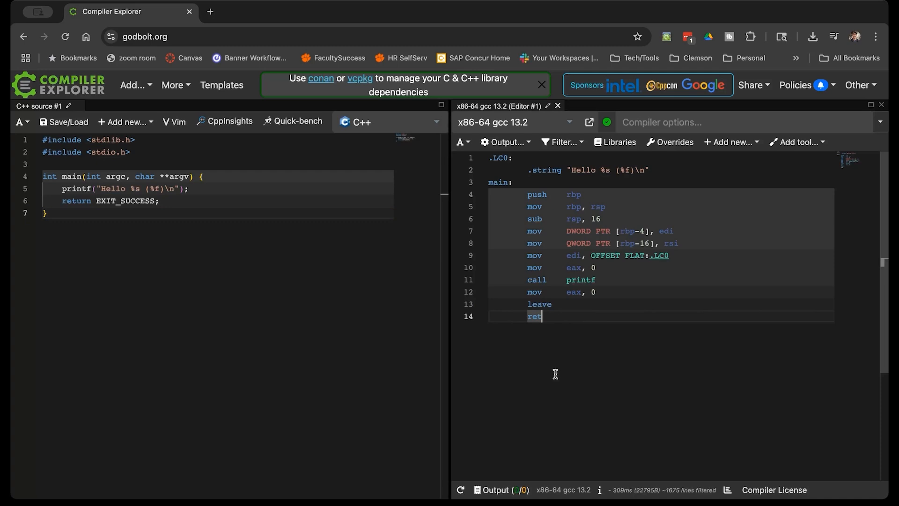
Place the cursor in the source editor inside main to prepare for edits.
left_click(47, 212)
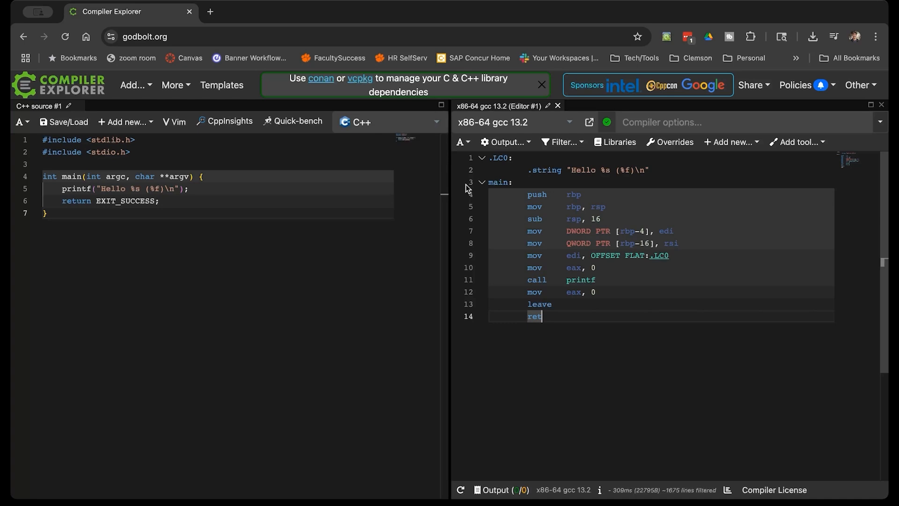
left_click(47, 213)
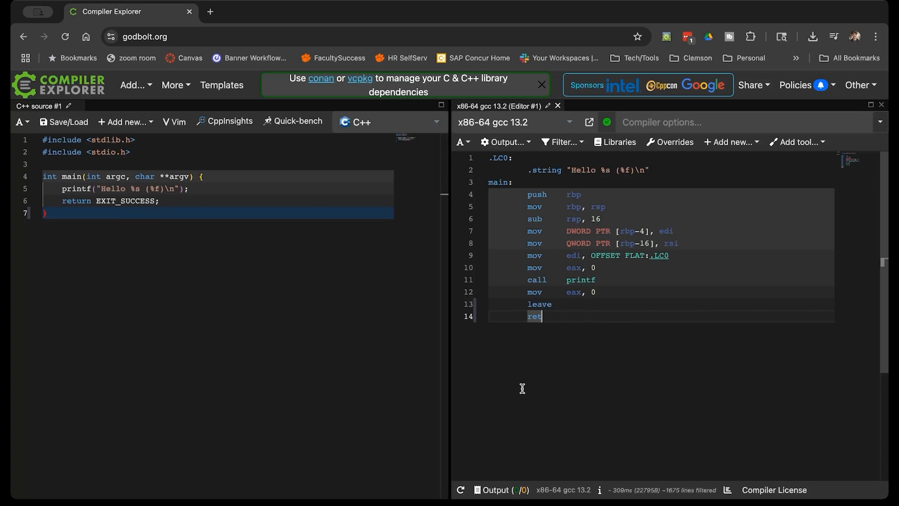
mouse_move(604, 370)
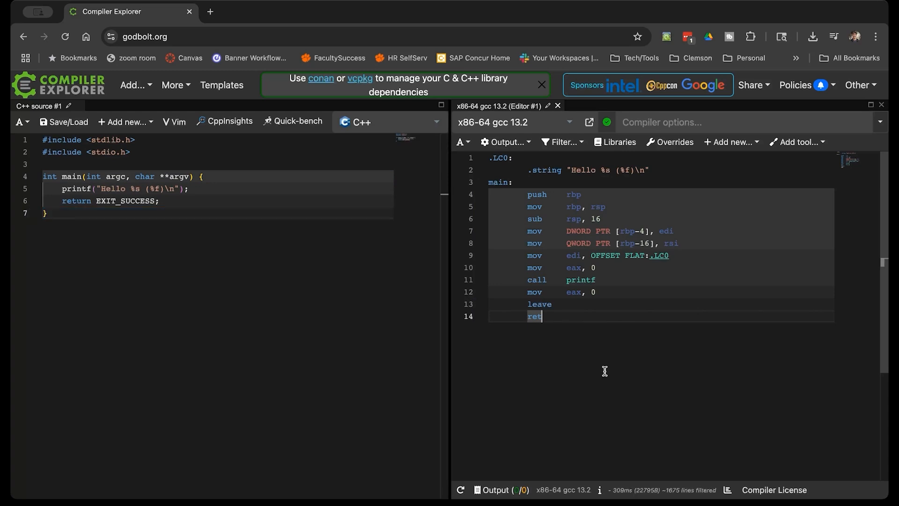
left_click(46, 212)
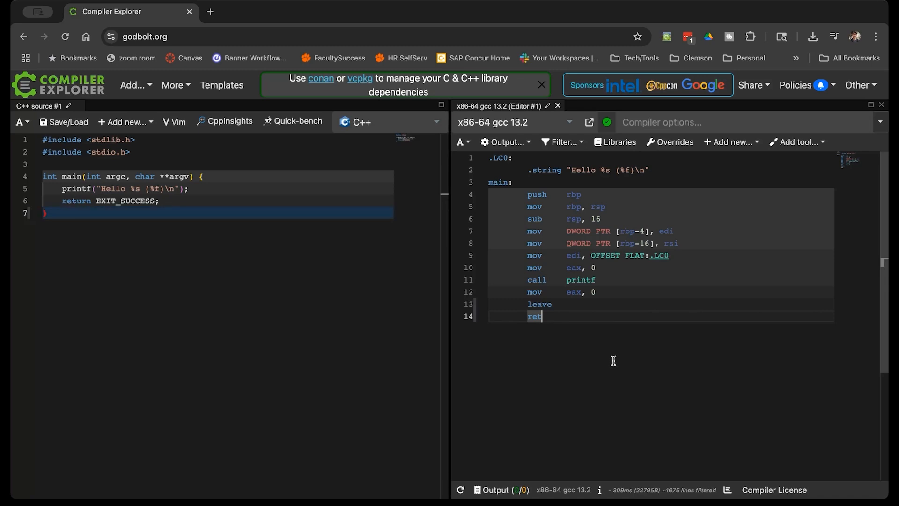
mouse_move(618, 352)
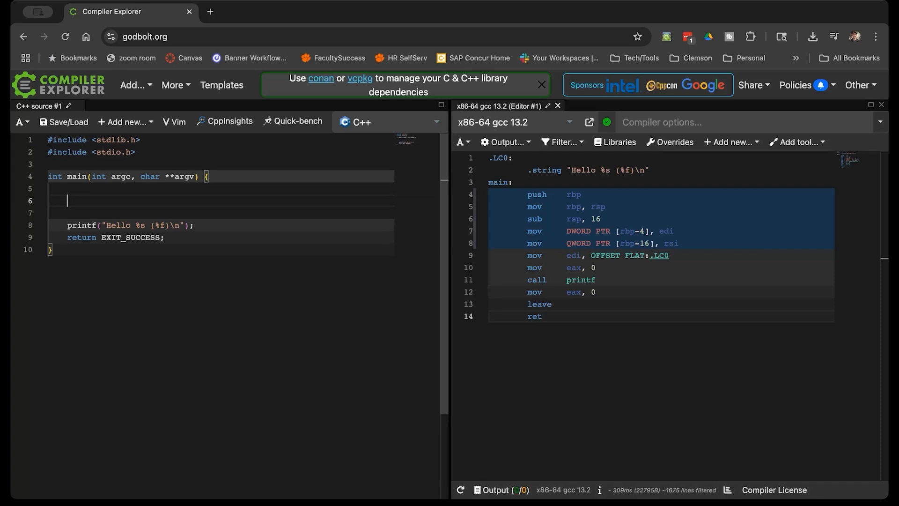
Declare float x = 4.5; and float y = 123.43; inside main.
type("float y =")
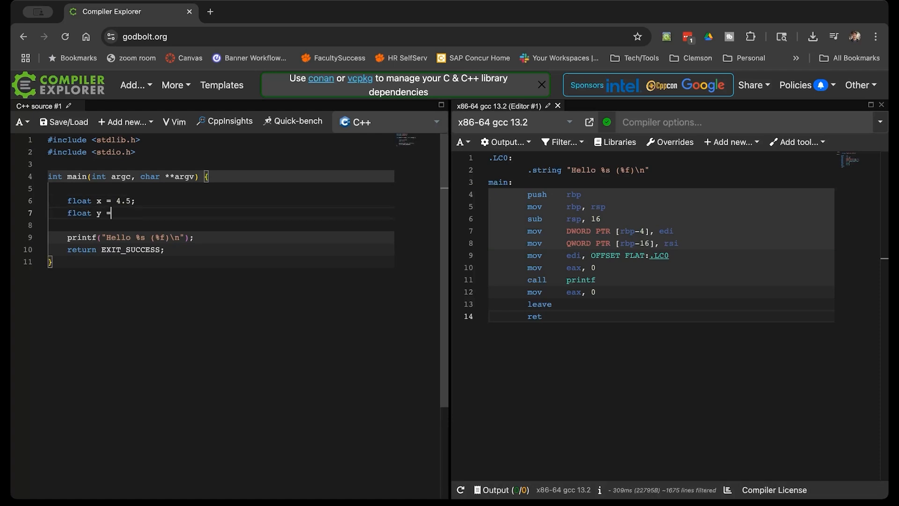
type("123.43;")
left_click(220, 237)
type(", argv[1], x*y")
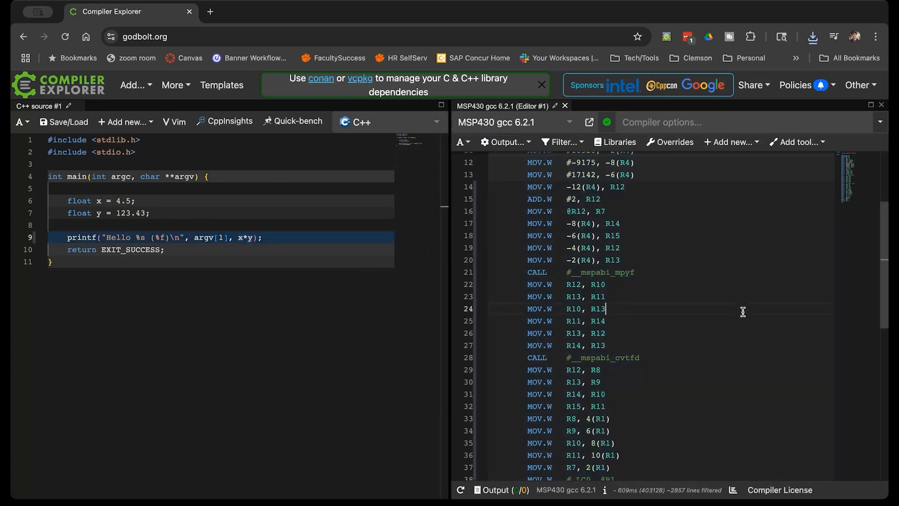
Review the MSP430 gcc 6.2.1 assembly for the float-multiplying program.
scroll("up", 3)
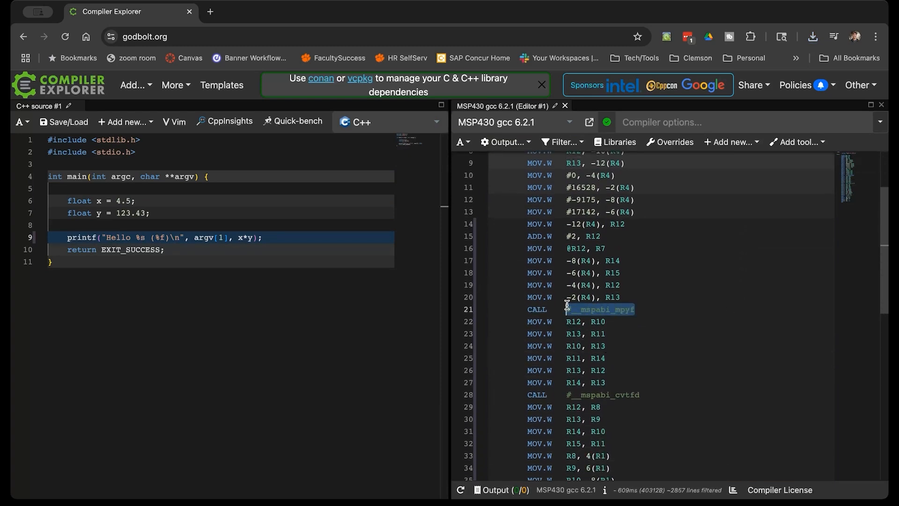
scroll("down", 3)
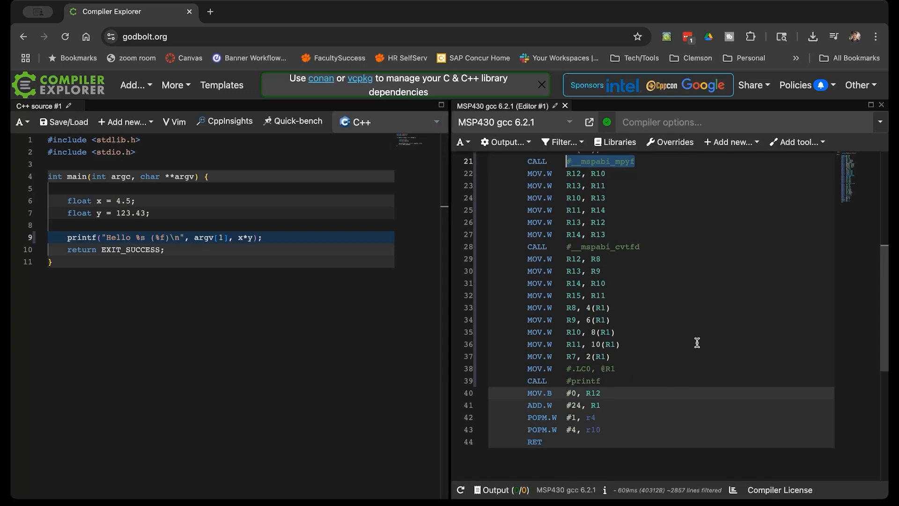
scroll("up", 3)
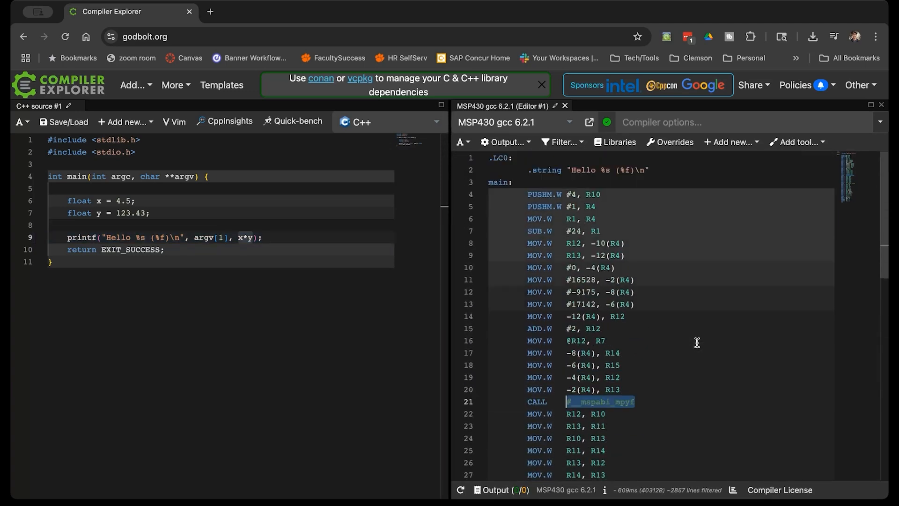
Filter the compiler list with 'x86' and switch back to x86-64 gcc 13.2.
left_click(500, 121)
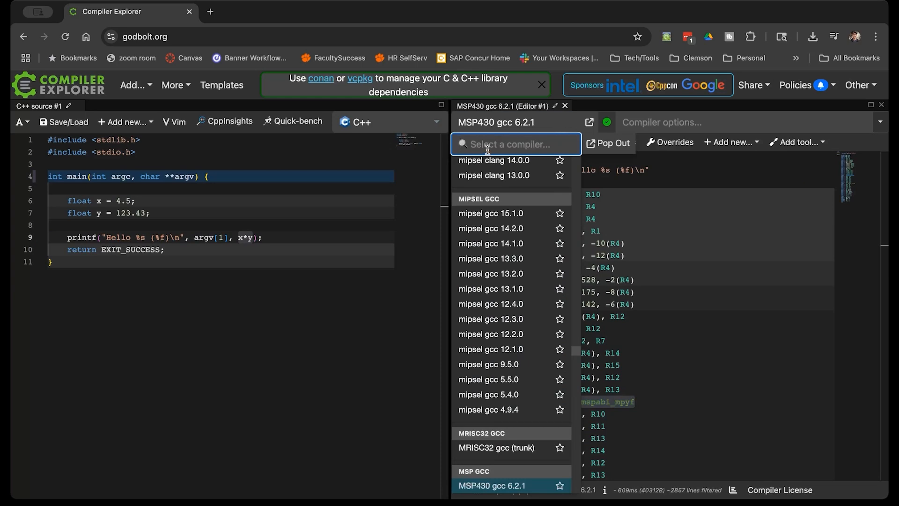
type("x86-64 gcc 13.2")
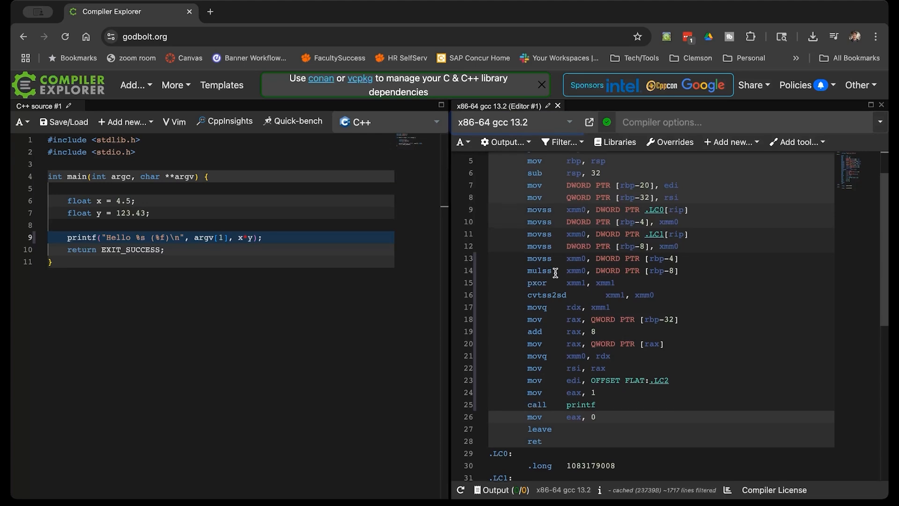
scroll("up", 3)
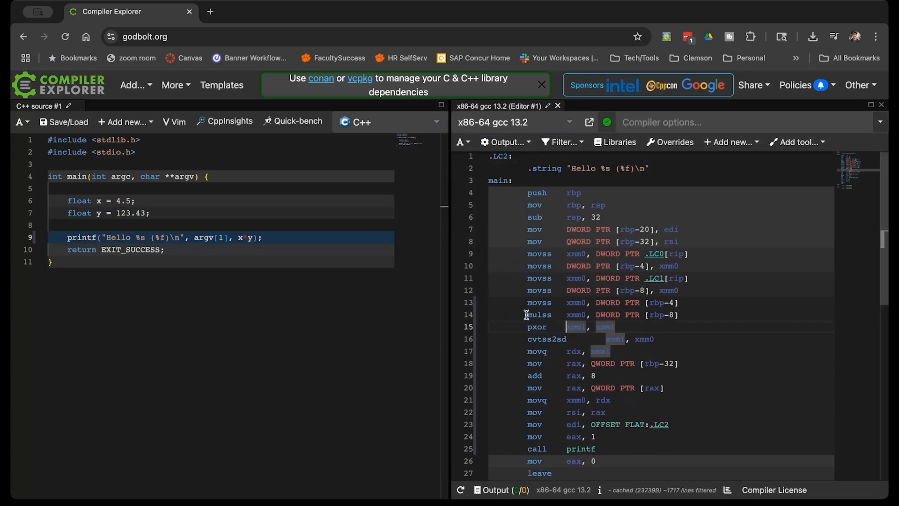